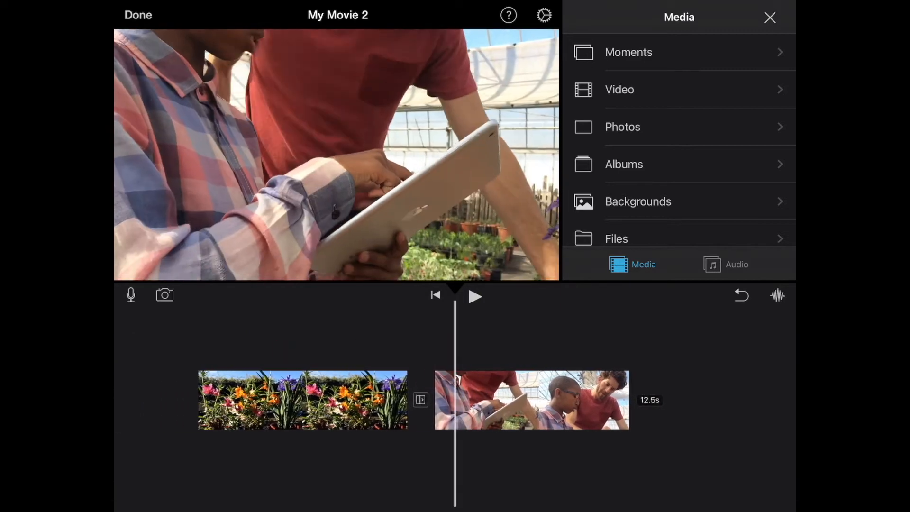
- Select the teacher clip, check its transition, and trim it to about 10.7 seconds
left_click(531, 399)
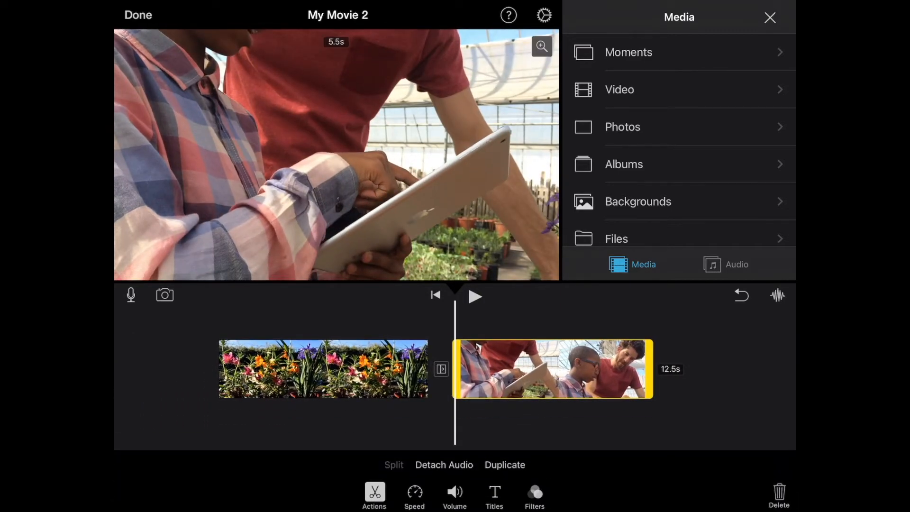
left_click(441, 369)
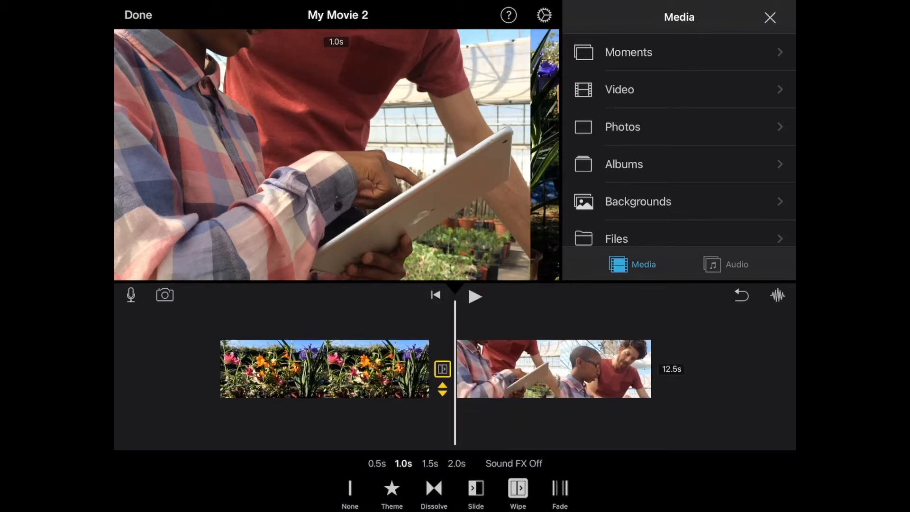
left_click(553, 369)
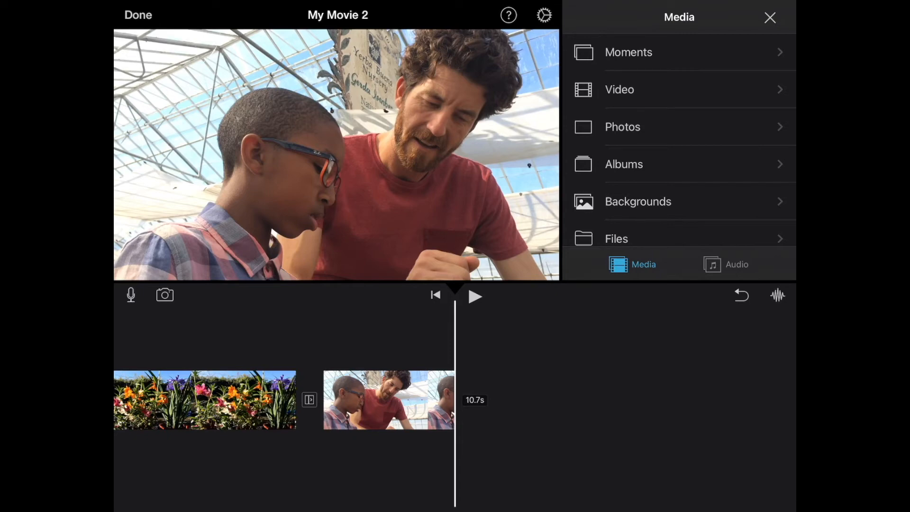
- Add the 03-students_walking and 04-students_filming clips from the Movie Scavenger Hunt Media folder
left_click(617, 239)
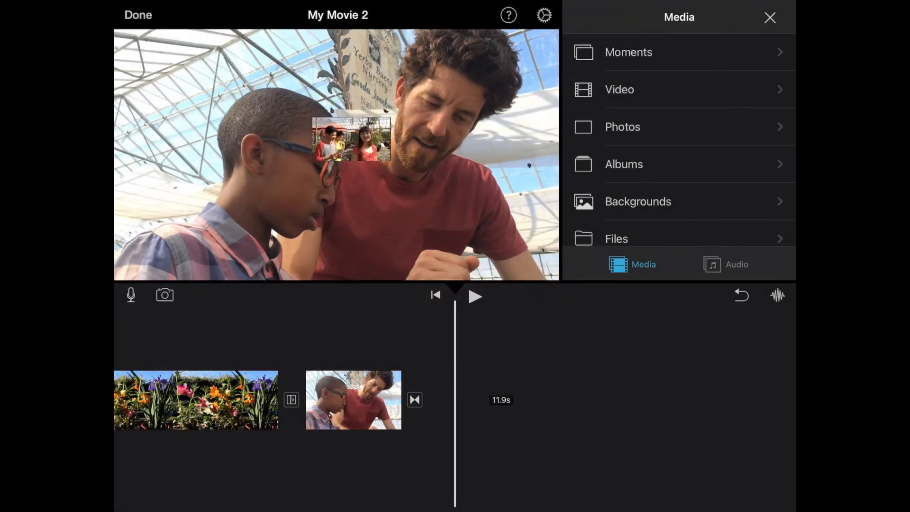
left_click(616, 239)
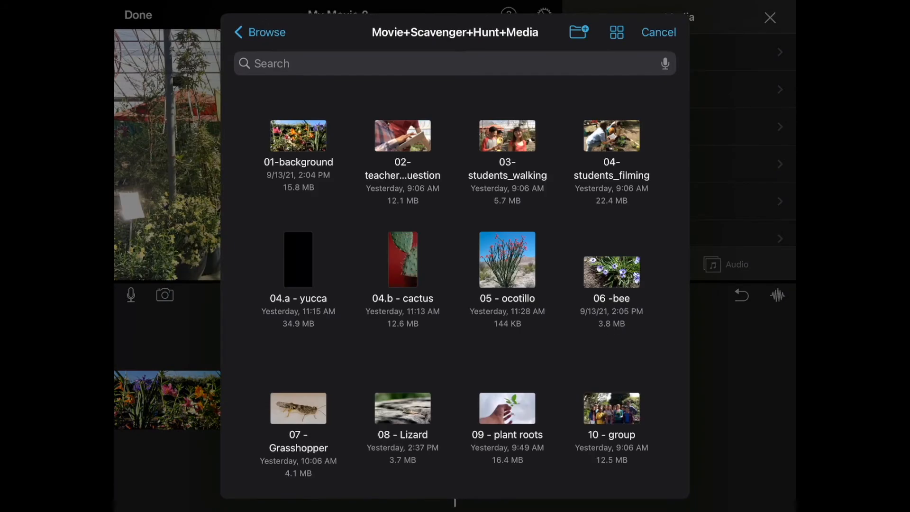
left_click(259, 32)
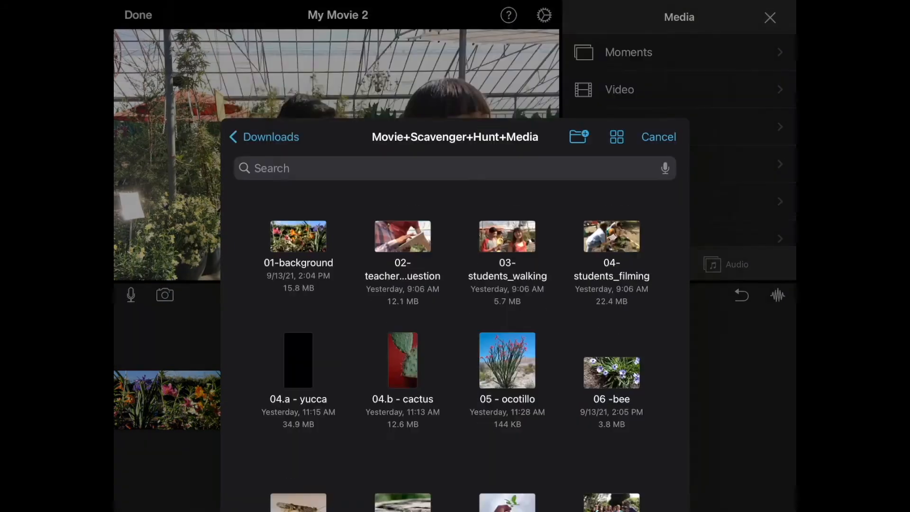
left_click(658, 136)
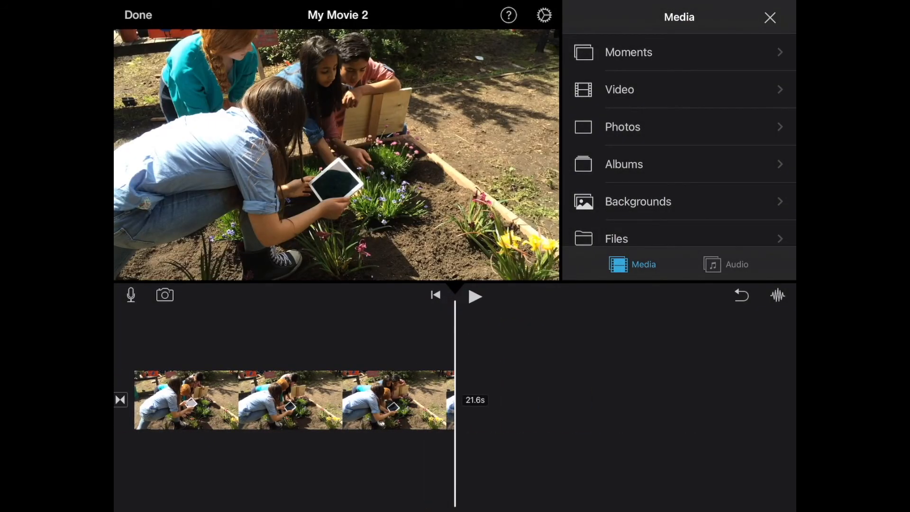
- Add the 07-Grasshopper clip after the students filming clip
left_click(616, 239)
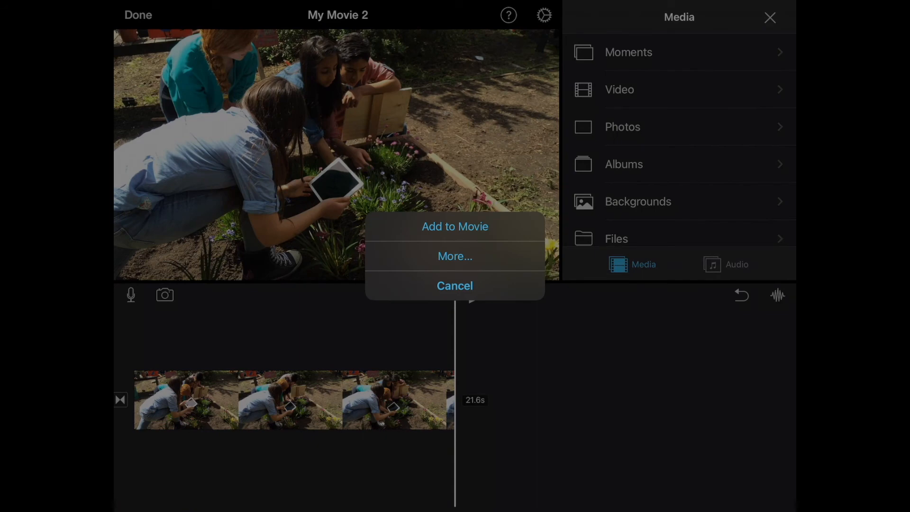
left_click(454, 227)
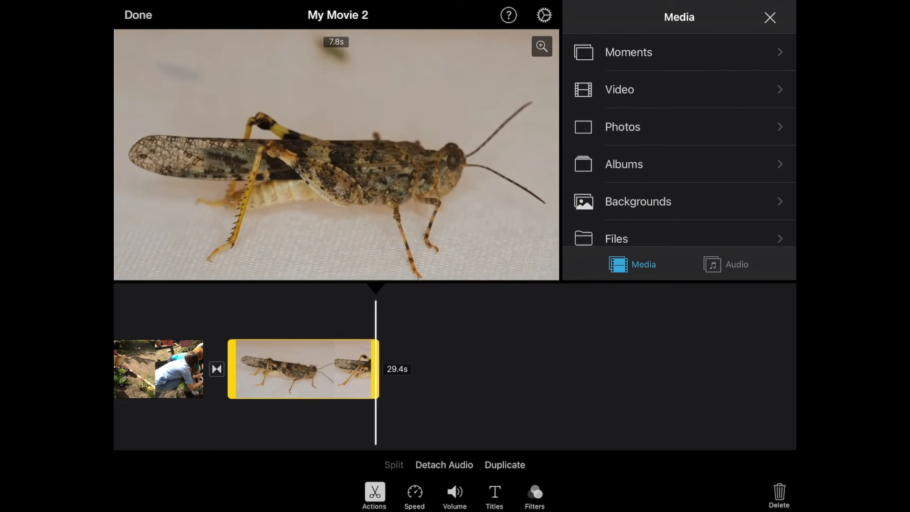
- Drag the grasshopper clip's end handle to trim the movie to 27.7 seconds
left_click_drag(377, 369, 345, 368)
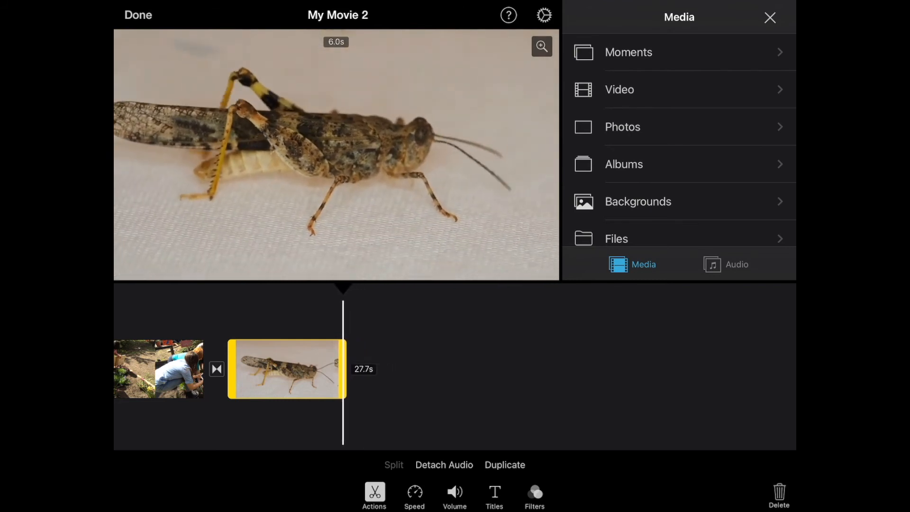